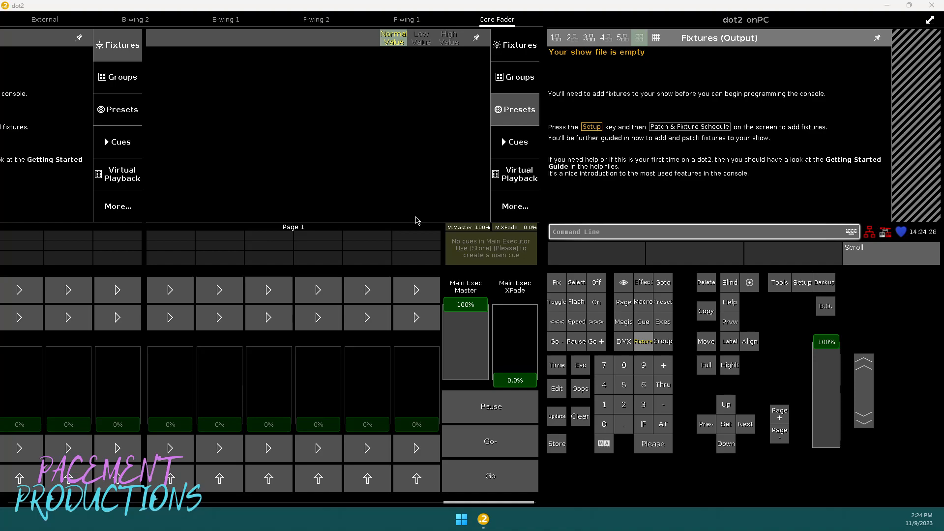
{"action": "mouse_move", "coordinate": [411, 225]}
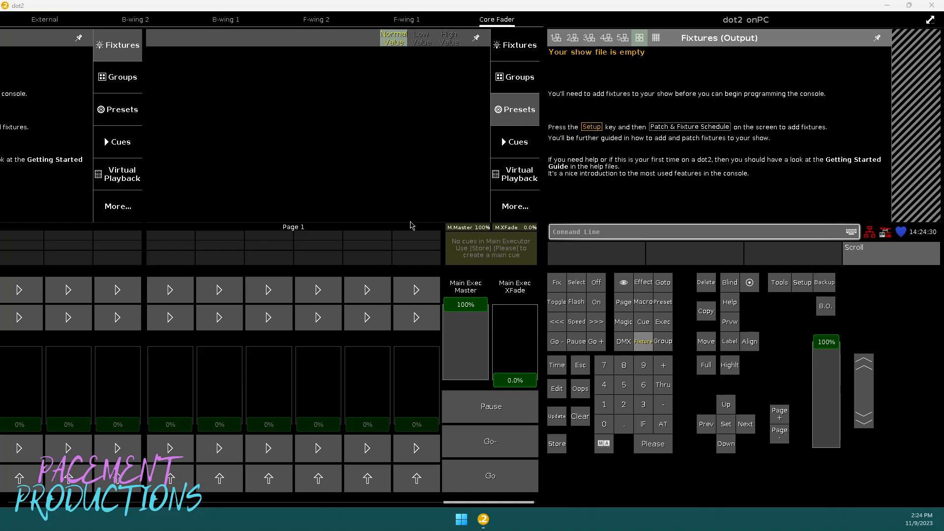
{"action": "mouse_move", "coordinate": [433, 234]}
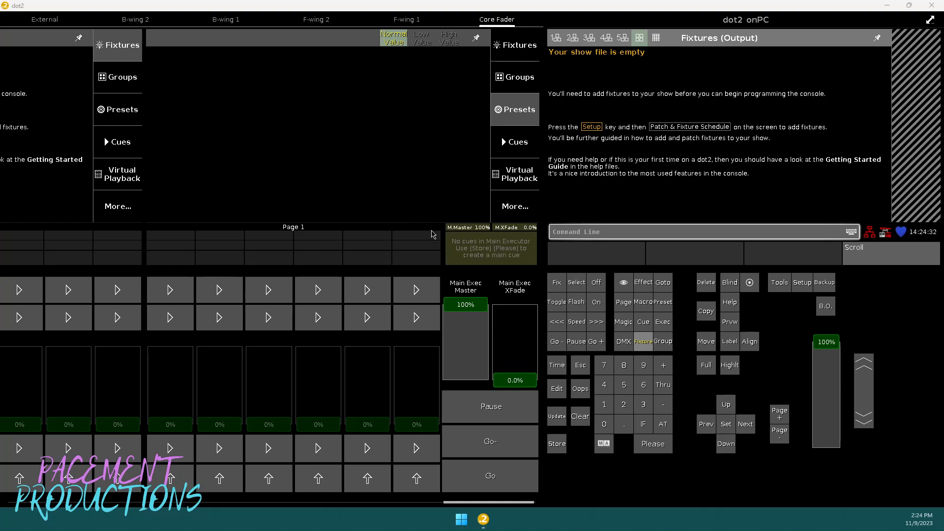
{"action": "mouse_move", "coordinate": [851, 256]}
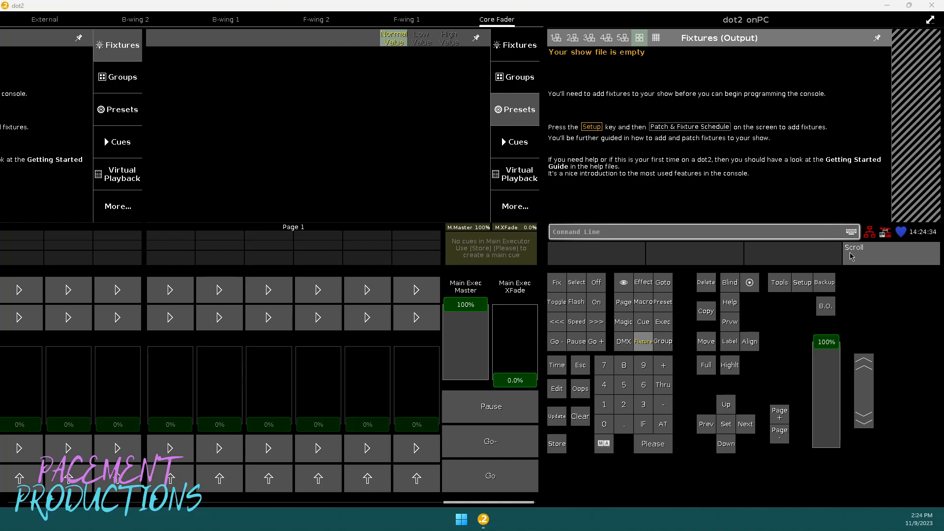
Open Setup's Patch & Fixture Schedule for the empty show, with all eight universes free
{"action": "left_click", "coordinate": [802, 282]}
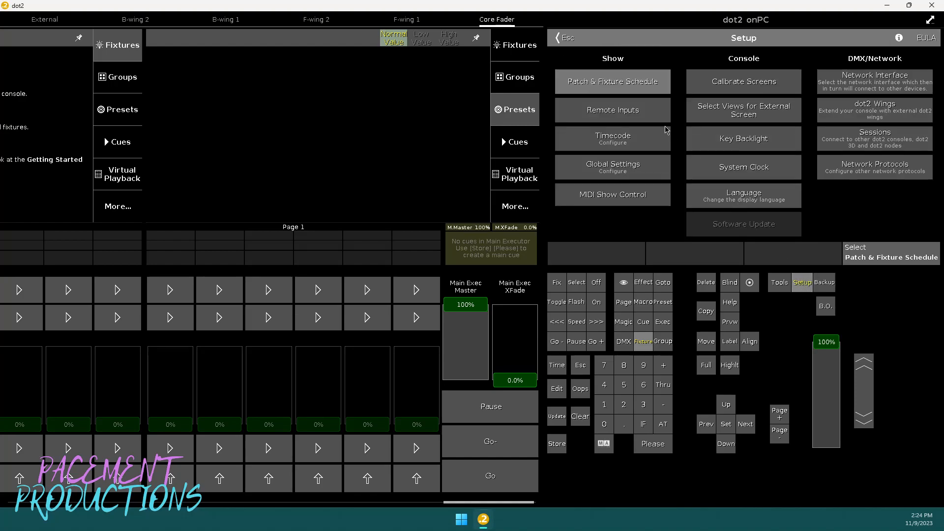
{"action": "mouse_move", "coordinate": [623, 89]}
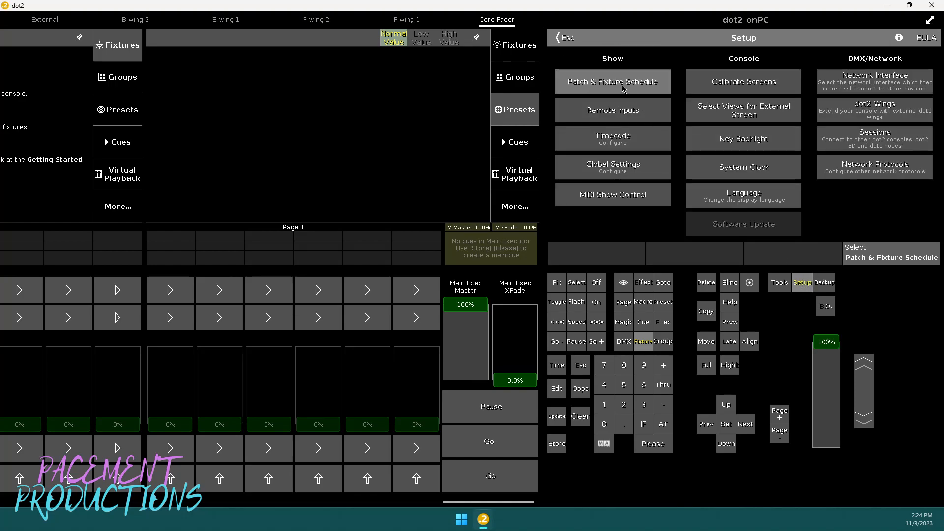
{"action": "left_click", "coordinate": [612, 81]}
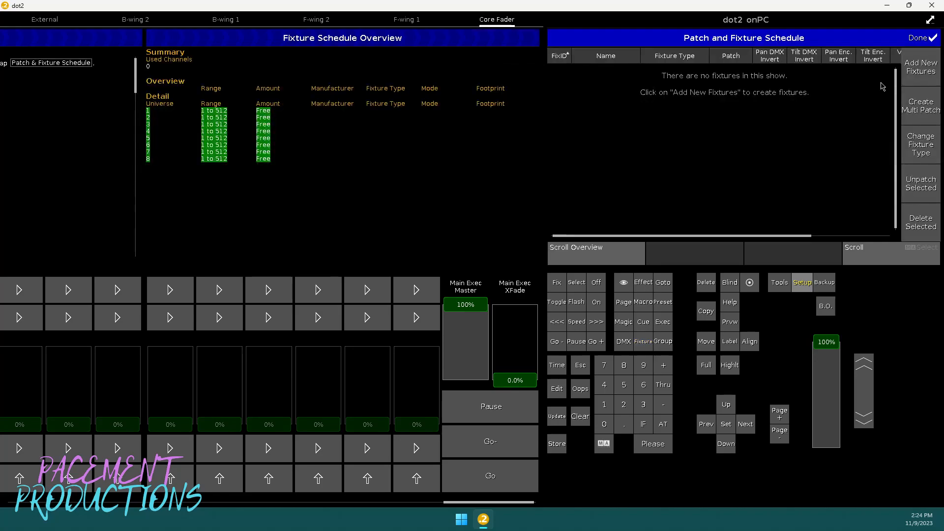
{"action": "mouse_move", "coordinate": [930, 62]}
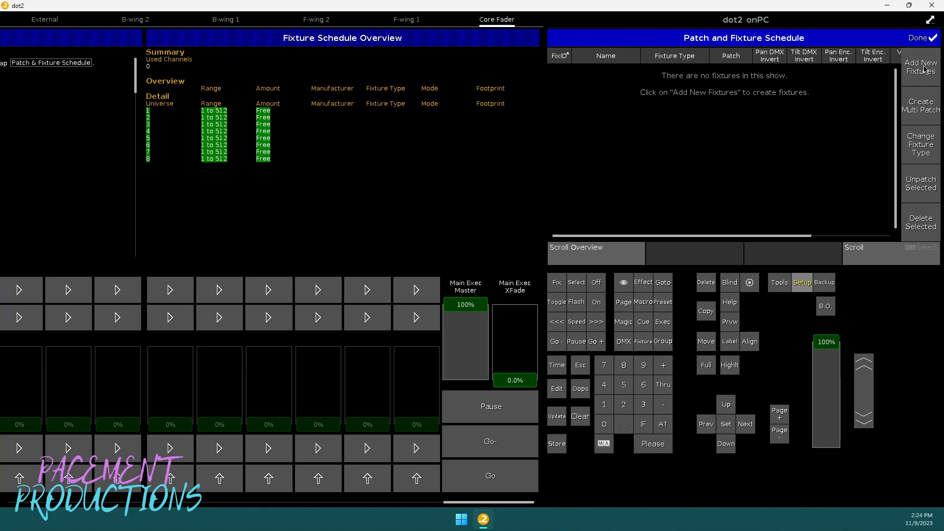
Start Add New Fixtures and close the Type list, keeping the default 2 Dimmer 00
{"action": "left_click", "coordinate": [921, 66]}
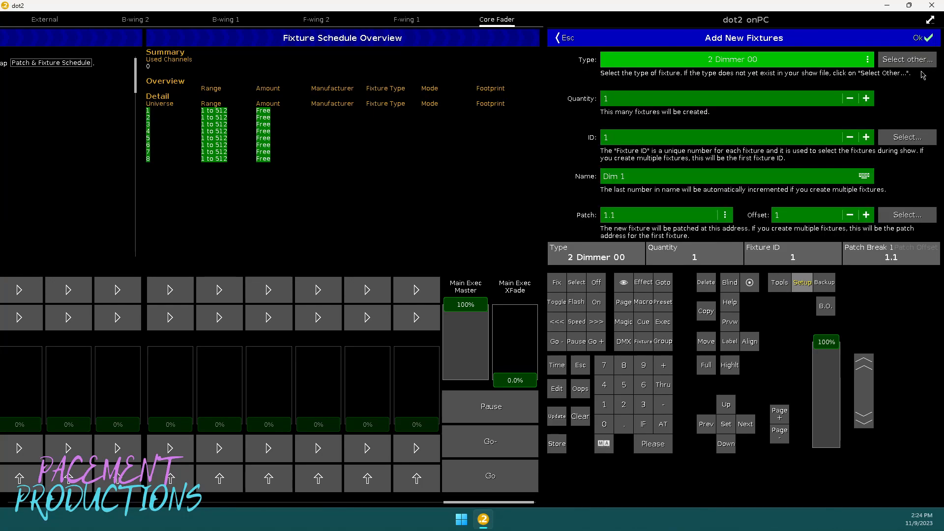
{"action": "mouse_move", "coordinate": [538, 66]}
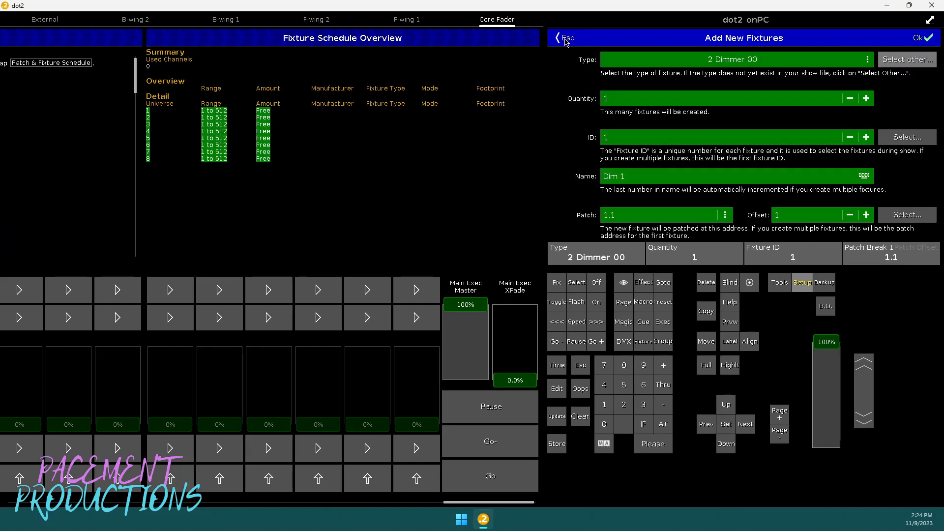
{"action": "mouse_move", "coordinate": [846, 68]}
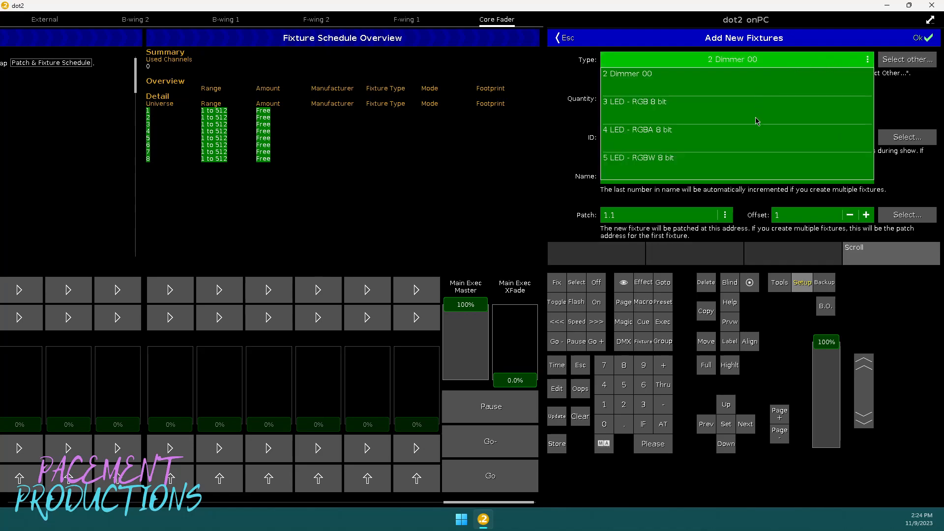
{"action": "mouse_move", "coordinate": [646, 110]}
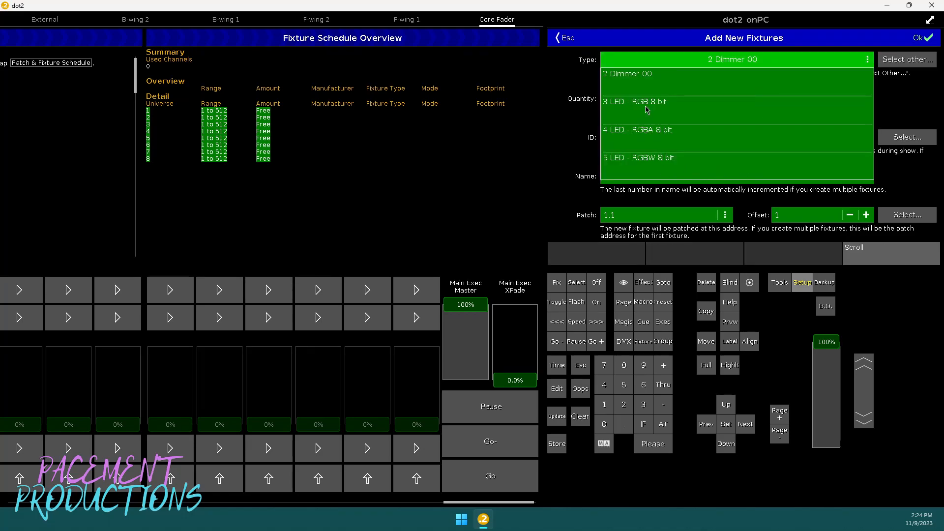
{"action": "mouse_move", "coordinate": [628, 83]}
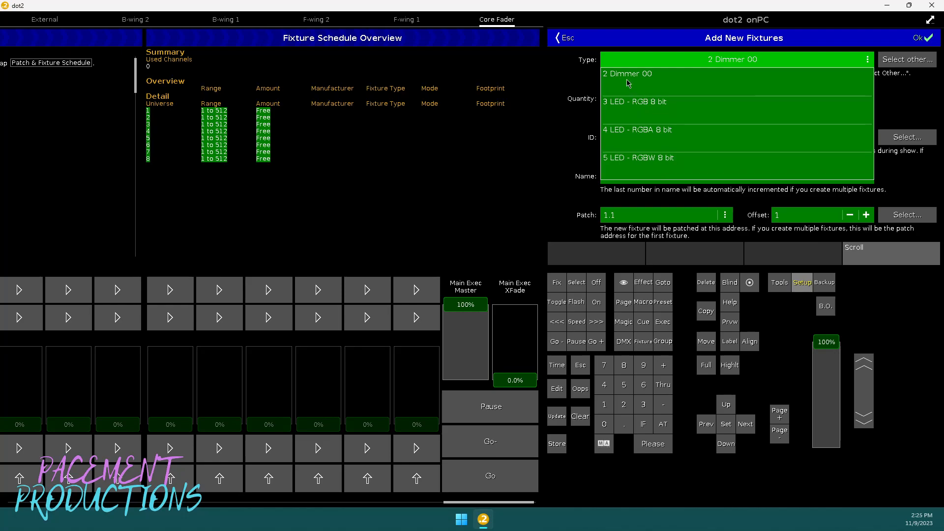
{"action": "left_click", "coordinate": [628, 74]}
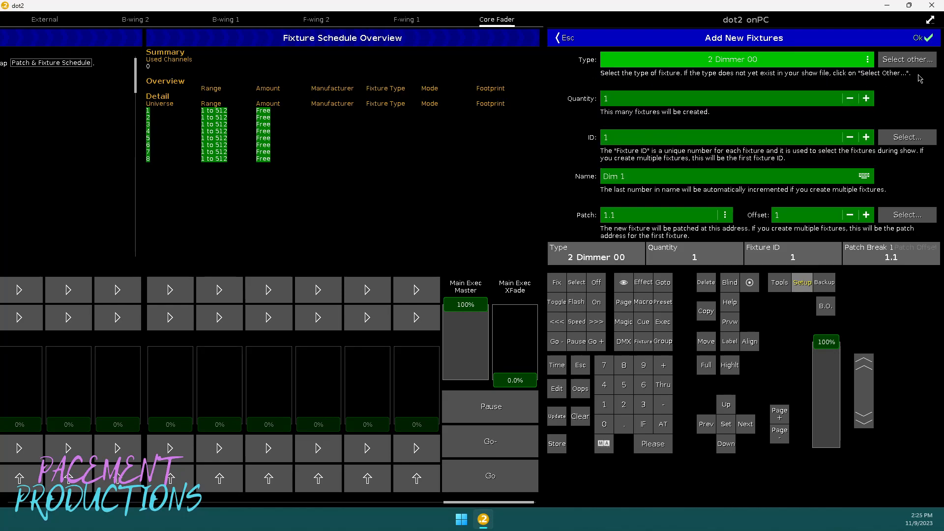
{"action": "mouse_move", "coordinate": [912, 64]}
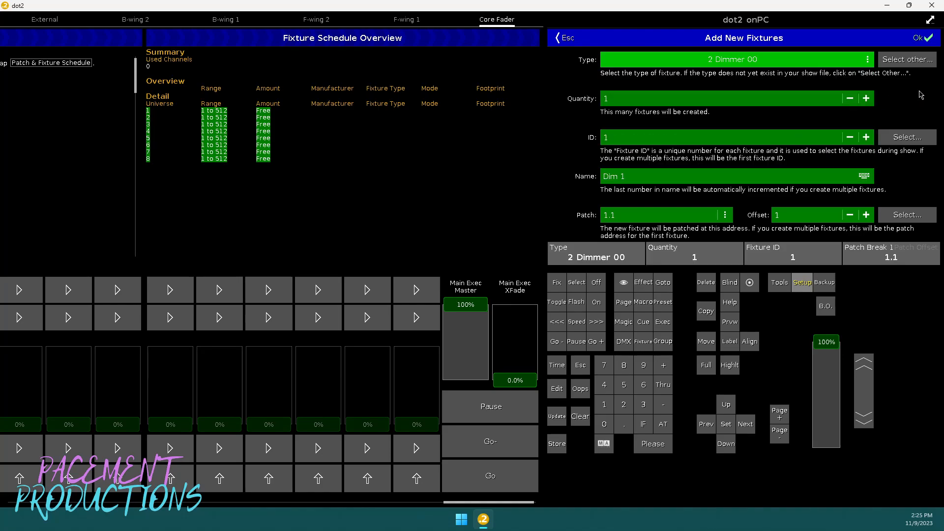
Search the library for 'intim 36' and pick Chauvet Intimidator Spot 360, 14 channel mode
{"action": "left_click", "coordinate": [906, 59]}
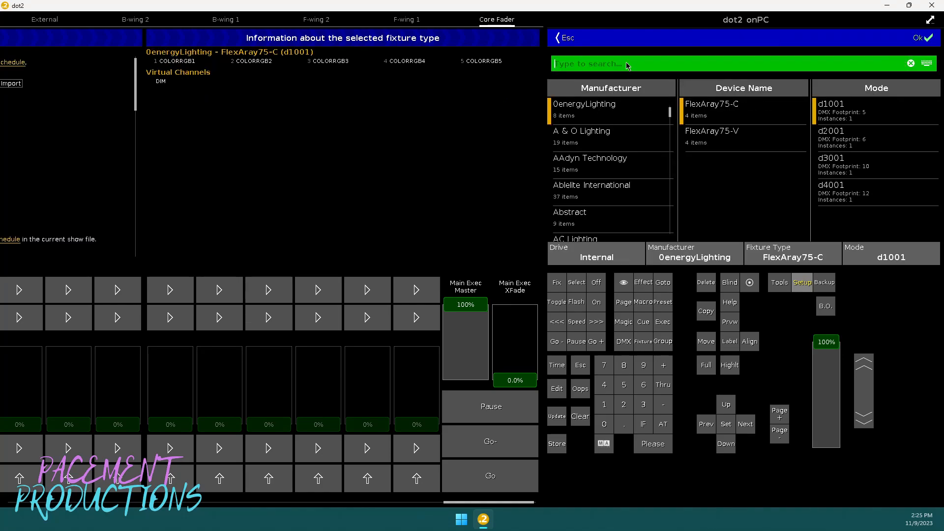
{"action": "type", "text": "a"}
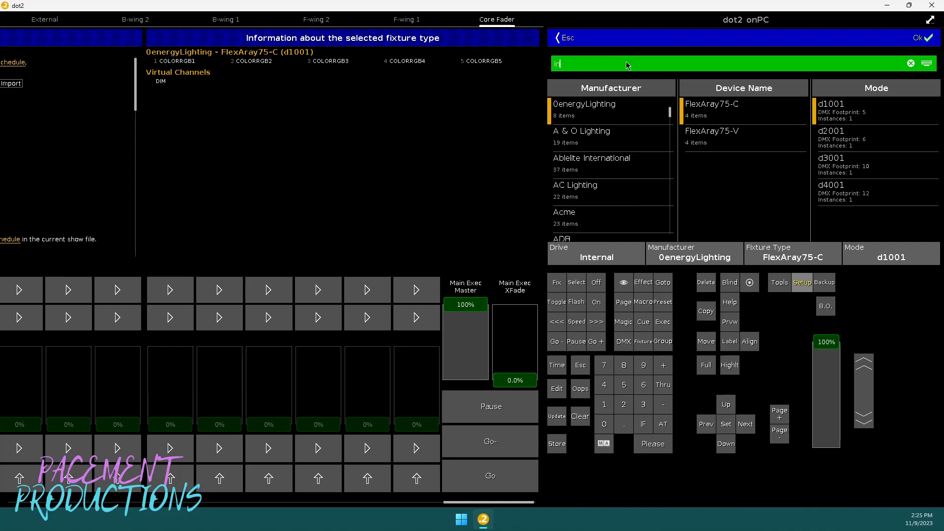
{"action": "type", "text": "intim"}
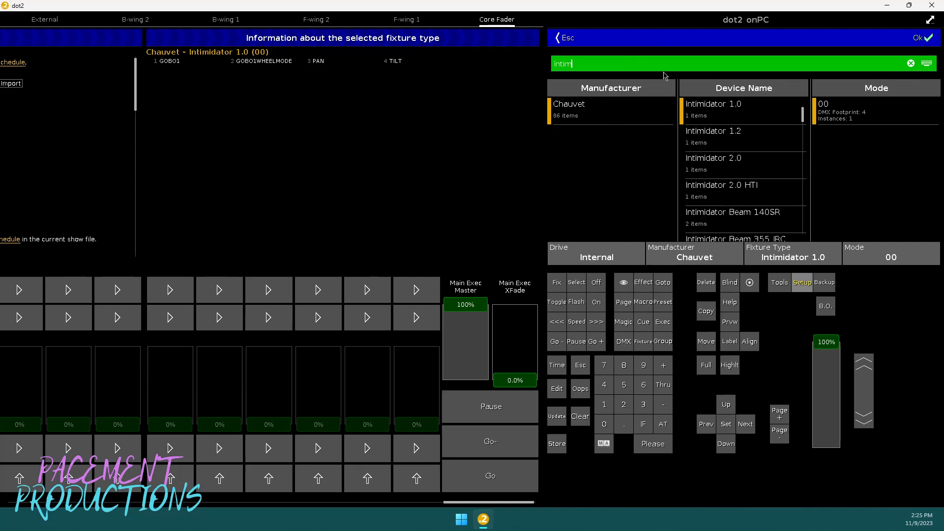
{"action": "type", "text": "36"}
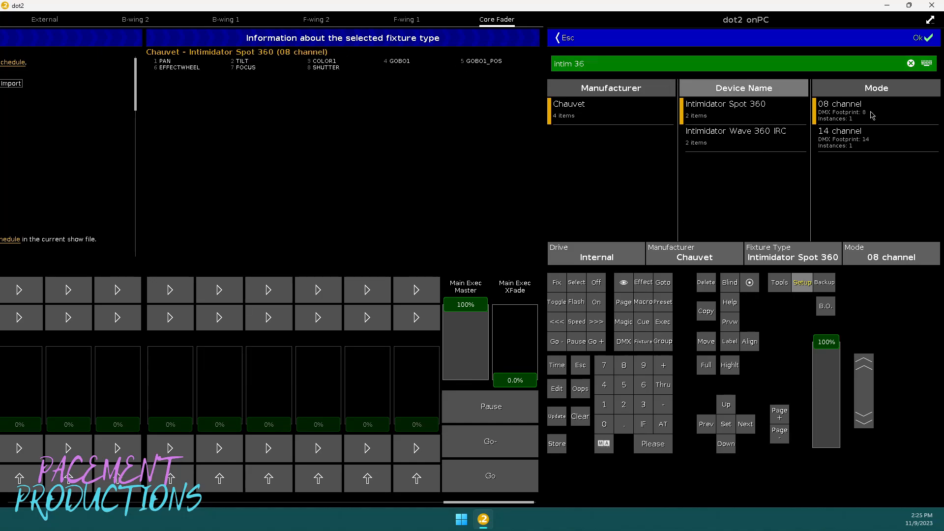
{"action": "left_click", "coordinate": [839, 130]}
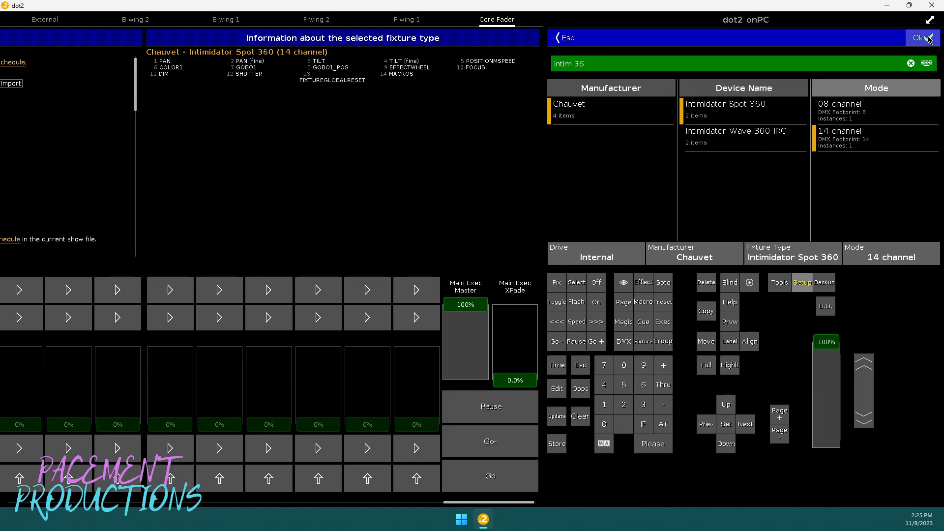
{"action": "left_click", "coordinate": [917, 37]}
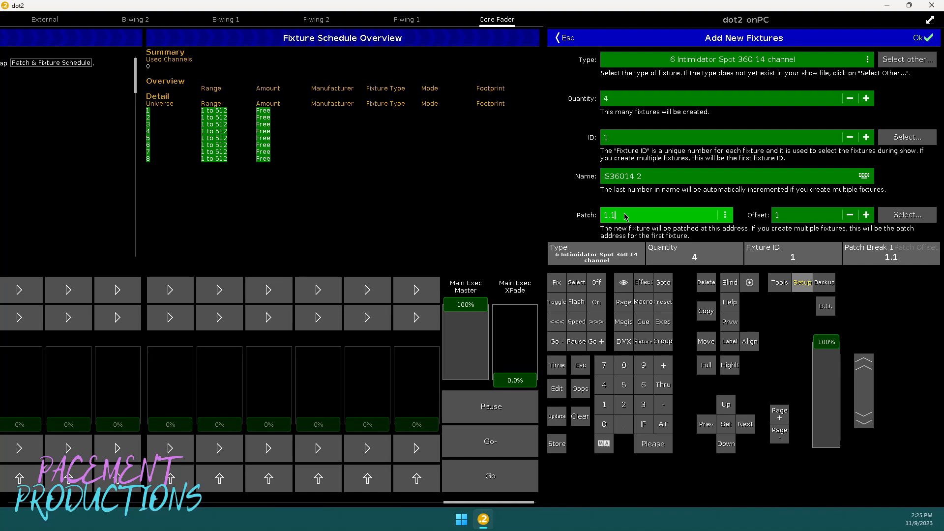
{"action": "mouse_move", "coordinate": [924, 231]}
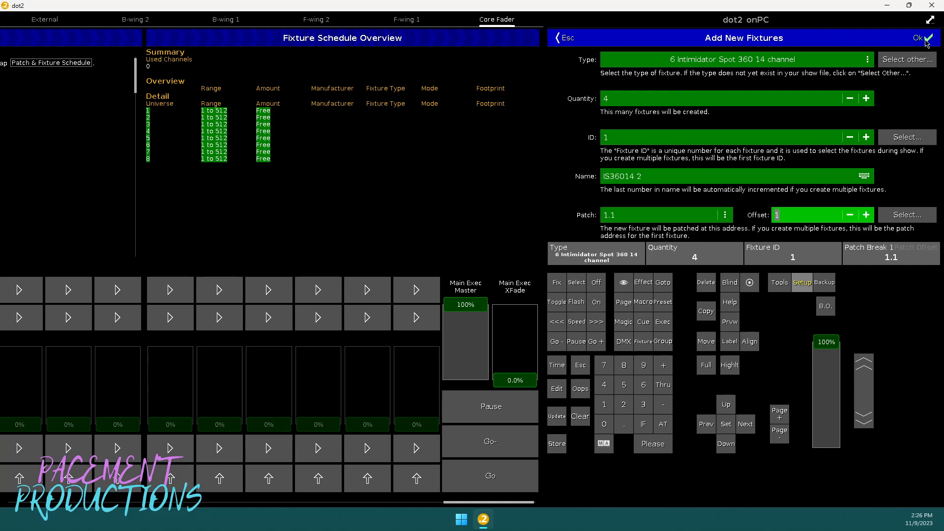
Create four Intimidator Spot 360 fixtures, IDs 1–4, patched from universe 1 address 1.001
{"action": "left_click", "coordinate": [925, 37]}
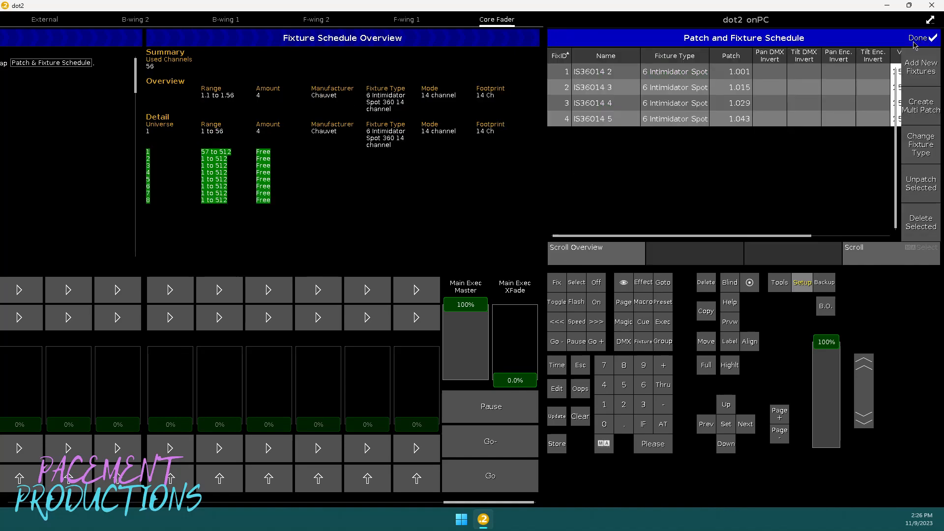
Leave the patch schedule and show the empty first Layout View
{"action": "left_click", "coordinate": [918, 38]}
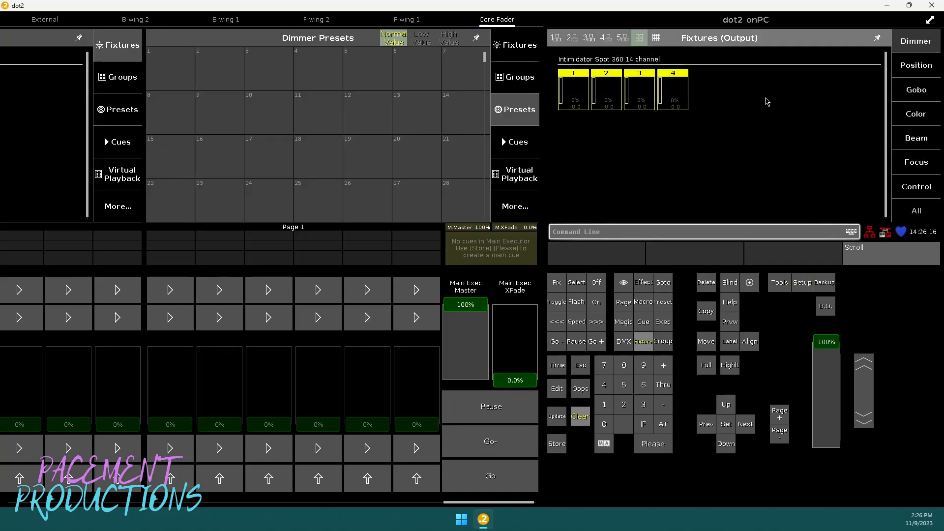
{"action": "left_click", "coordinate": [655, 37]}
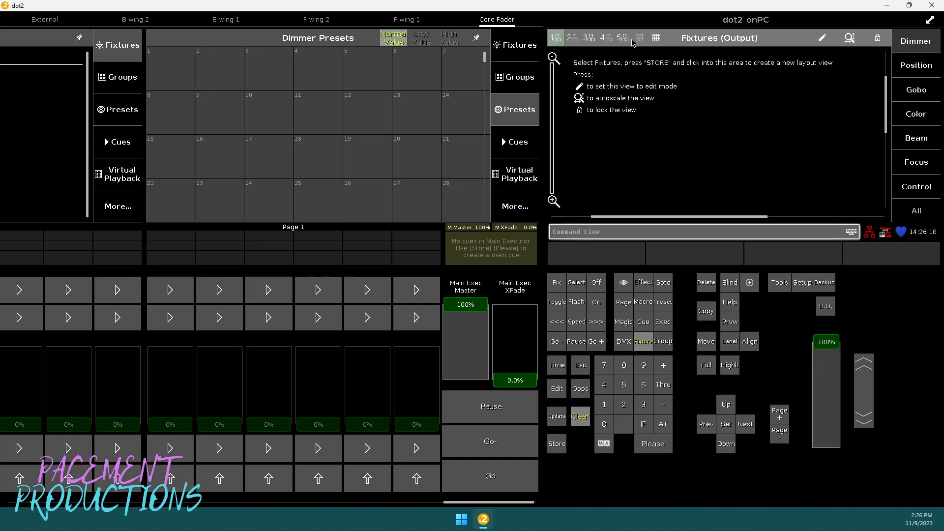
Store fixtures 1–4 from the sheet into the first layout view and enable layout editing
{"action": "left_click", "coordinate": [640, 38]}
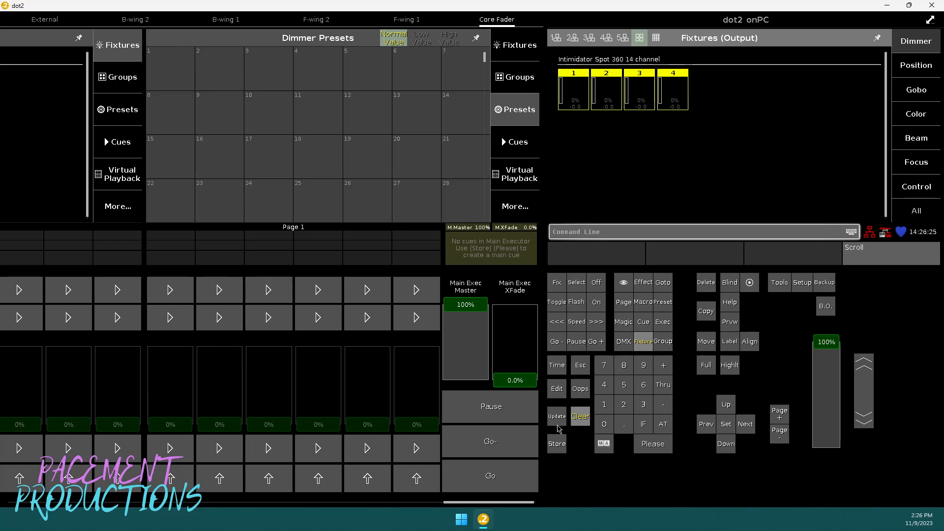
{"action": "left_click", "coordinate": [555, 443]}
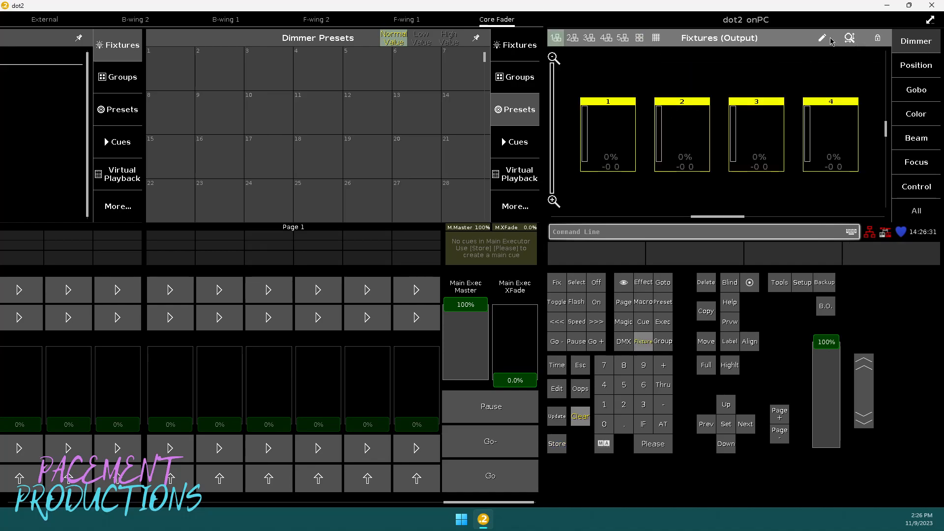
{"action": "left_click", "coordinate": [821, 37]}
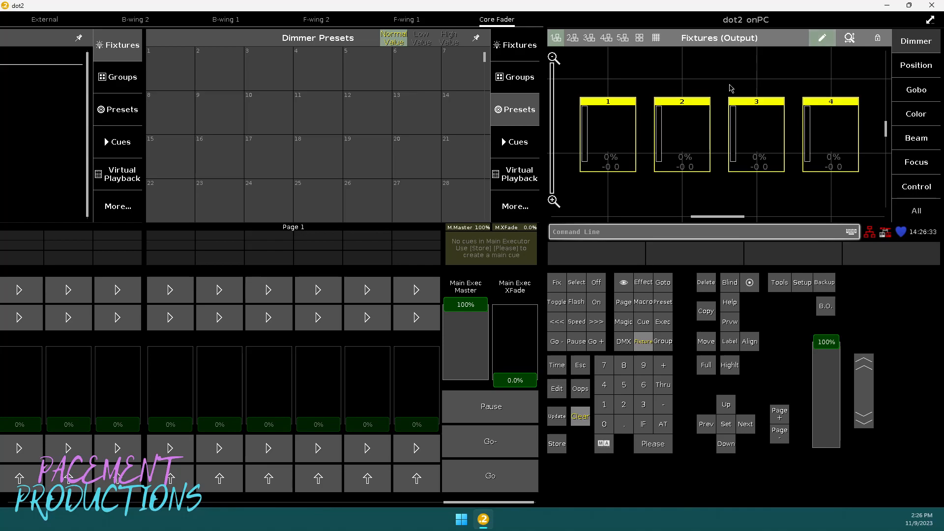
{"action": "mouse_move", "coordinate": [584, 53]}
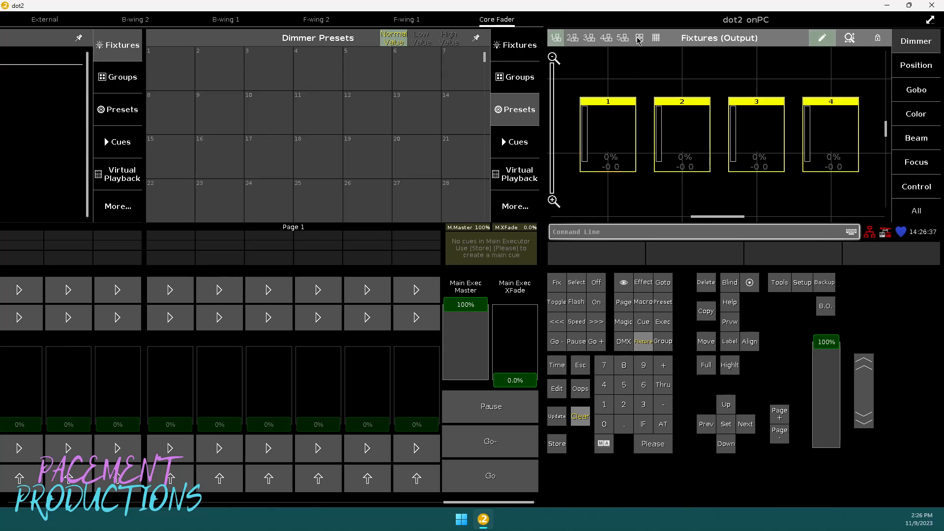
Store the fixtures into Layout View 2 as a row ordered 4, 3, 2, 1
{"action": "left_click", "coordinate": [638, 37]}
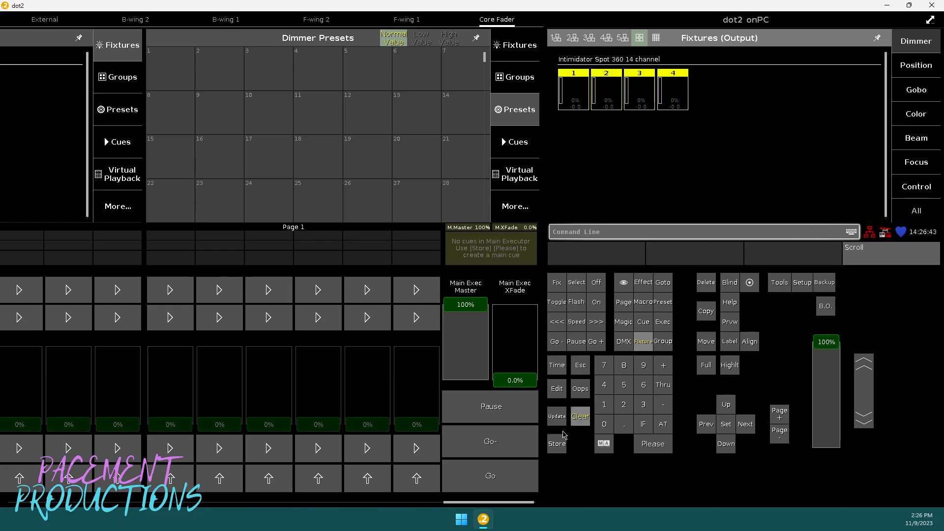
{"action": "left_click", "coordinate": [556, 443]}
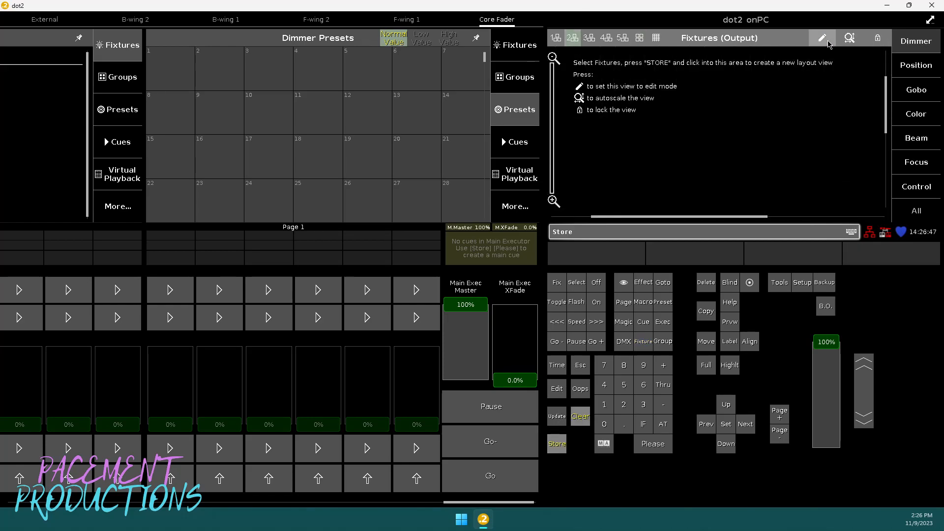
{"action": "left_click", "coordinate": [571, 37]}
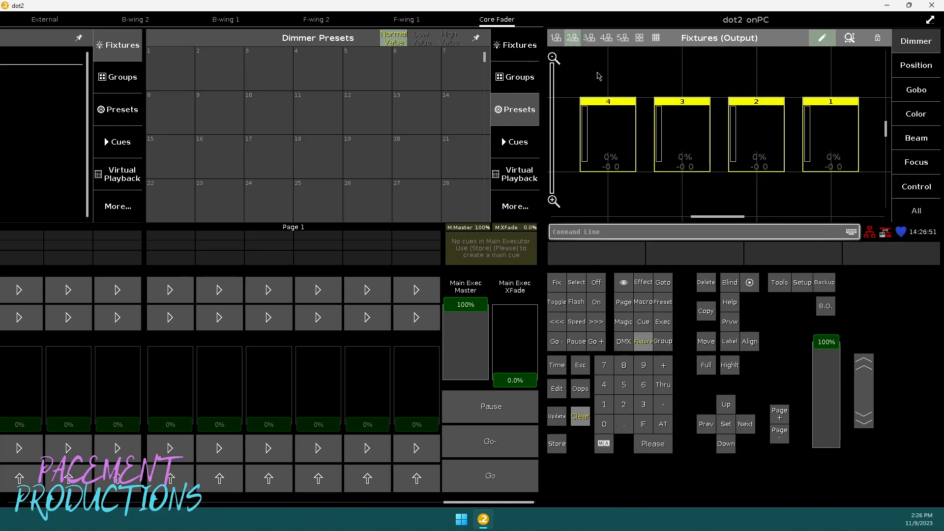
{"action": "mouse_move", "coordinate": [920, 122]}
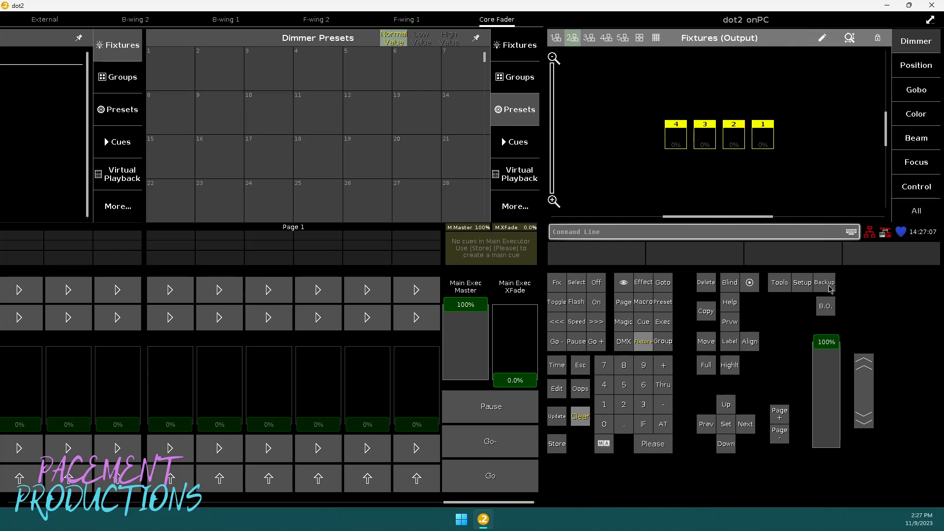
Save the show as 'newshow' from the Backup window
{"action": "left_click", "coordinate": [823, 282]}
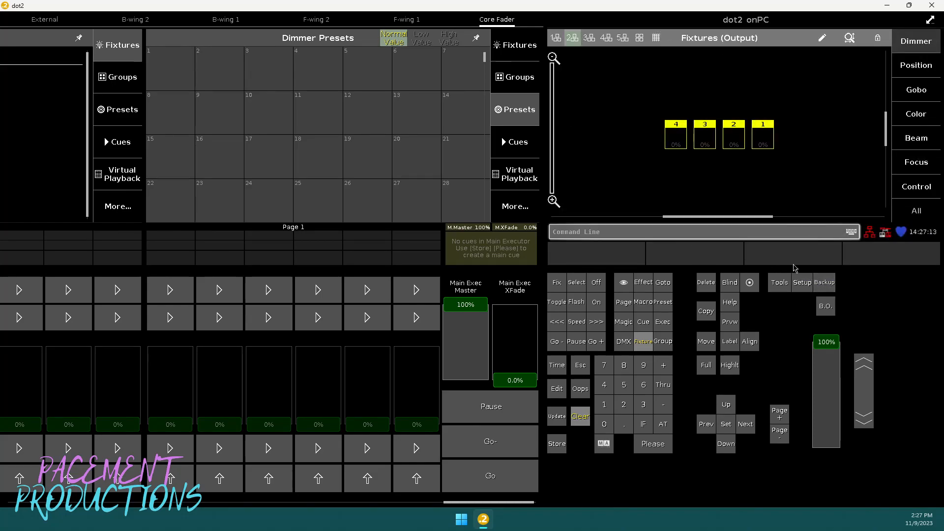
{"action": "left_click", "coordinate": [823, 282]}
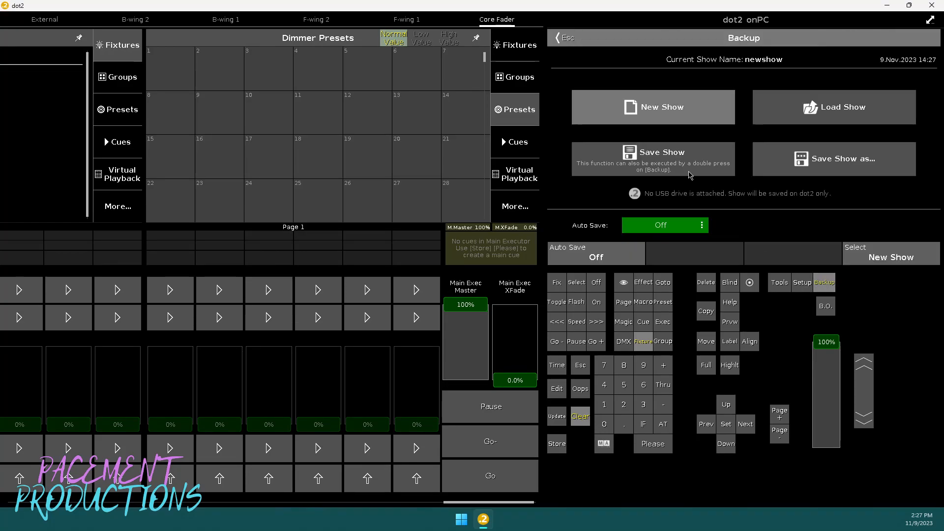
{"action": "mouse_move", "coordinate": [682, 167]}
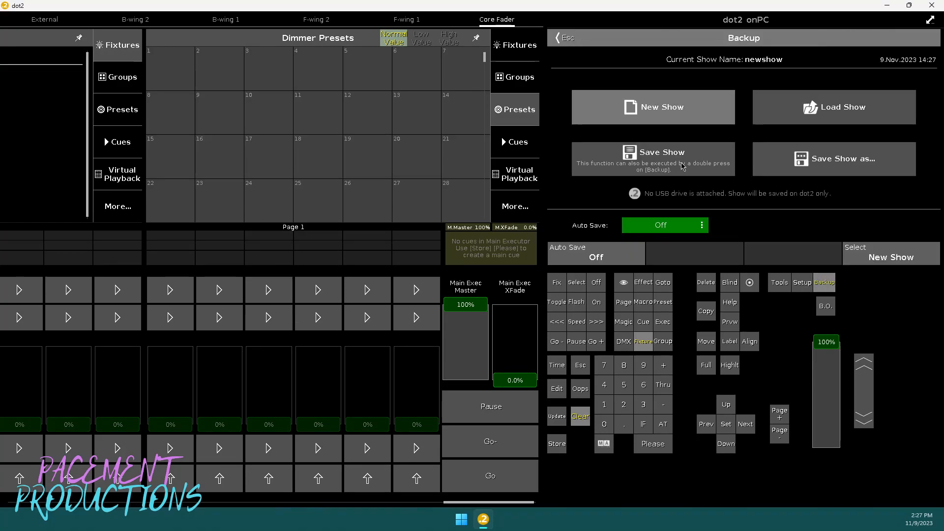
{"action": "mouse_move", "coordinate": [689, 175]}
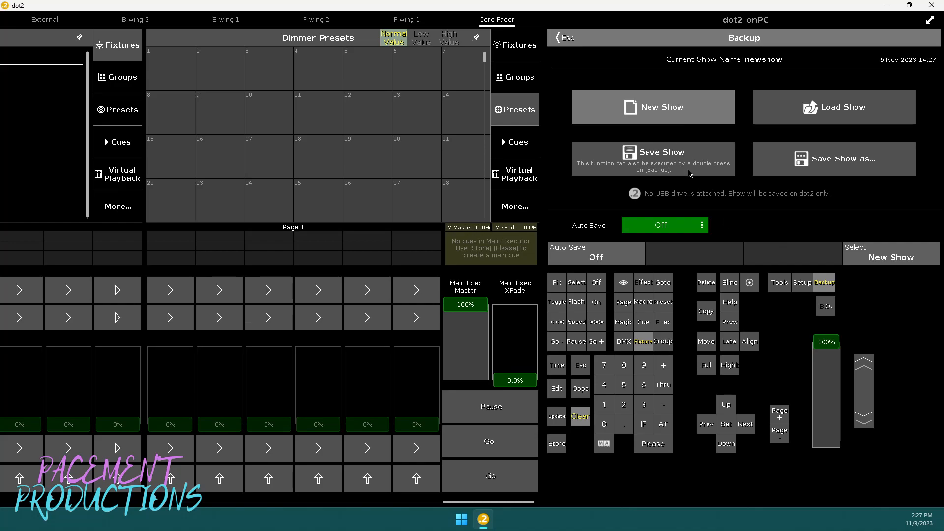
{"action": "left_click", "coordinate": [653, 158]}
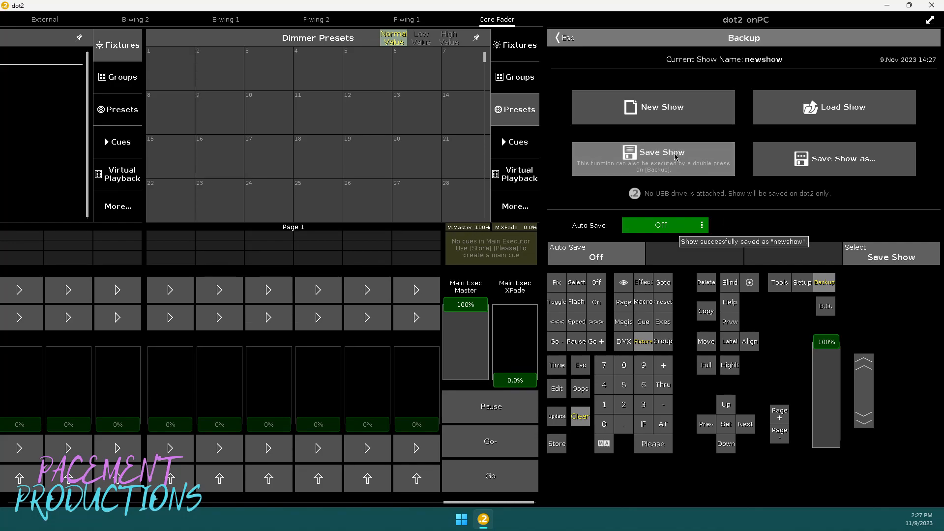
{"action": "mouse_move", "coordinate": [749, 210]}
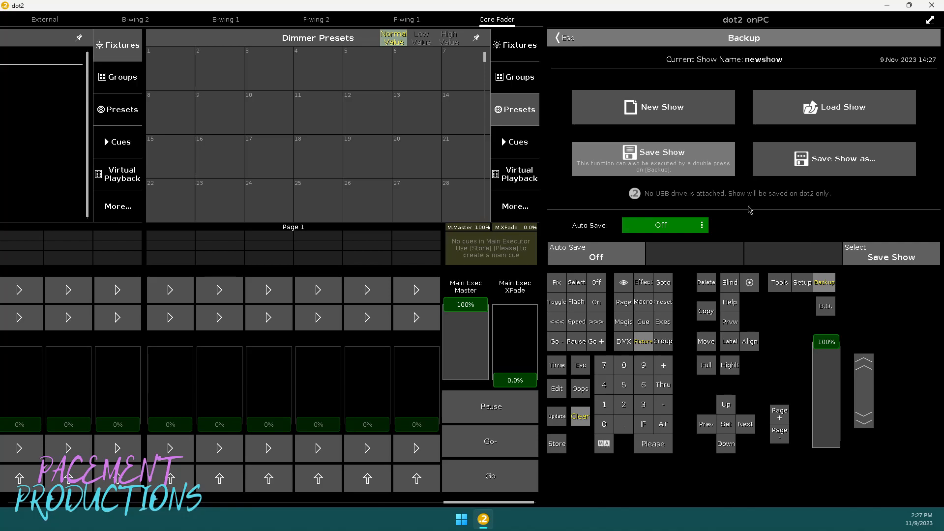
{"action": "mouse_move", "coordinate": [686, 229]}
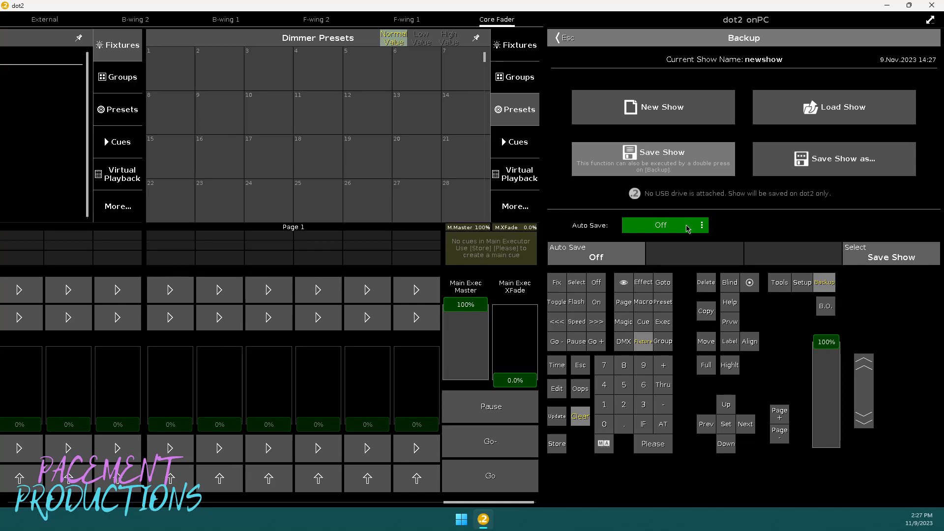
Set the Backup window's Auto Save interval to 'every 15 minutes'
{"action": "left_click", "coordinate": [660, 224]}
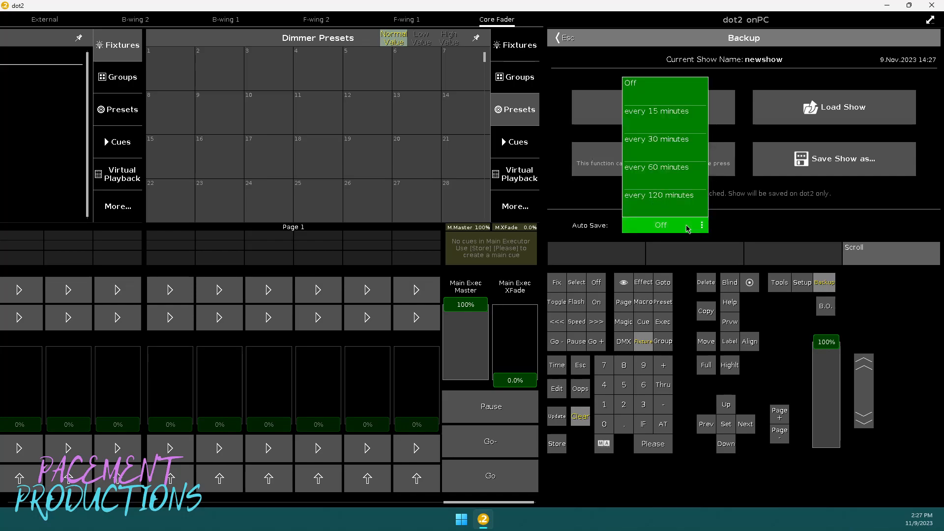
{"action": "mouse_move", "coordinate": [687, 119]}
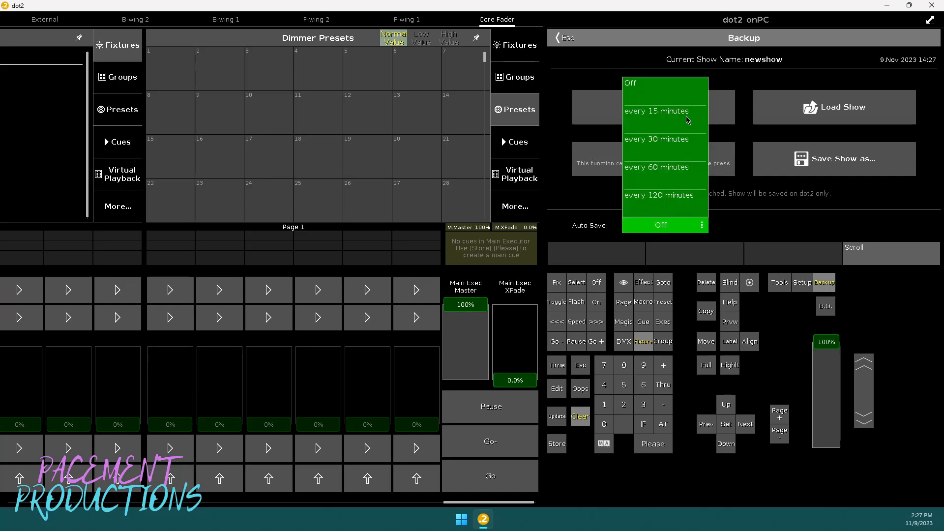
{"action": "mouse_move", "coordinate": [674, 217]}
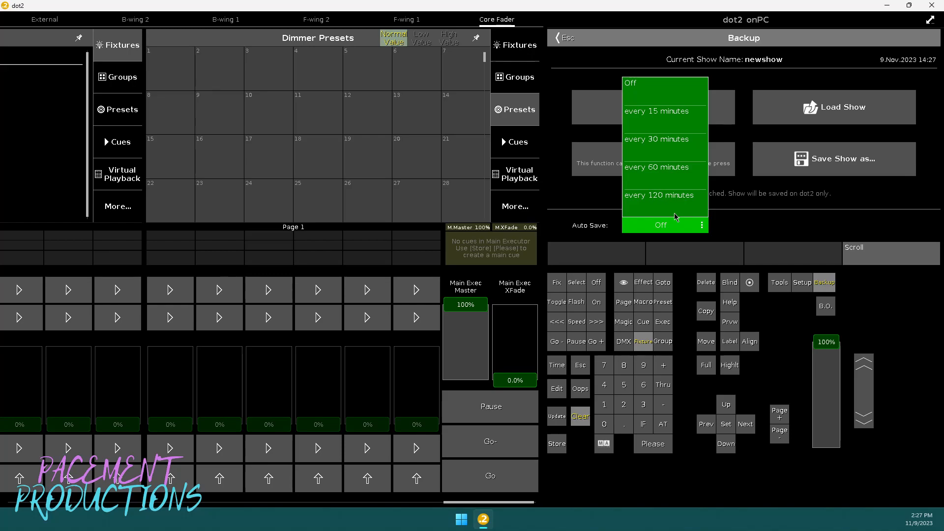
{"action": "left_click", "coordinate": [656, 110]}
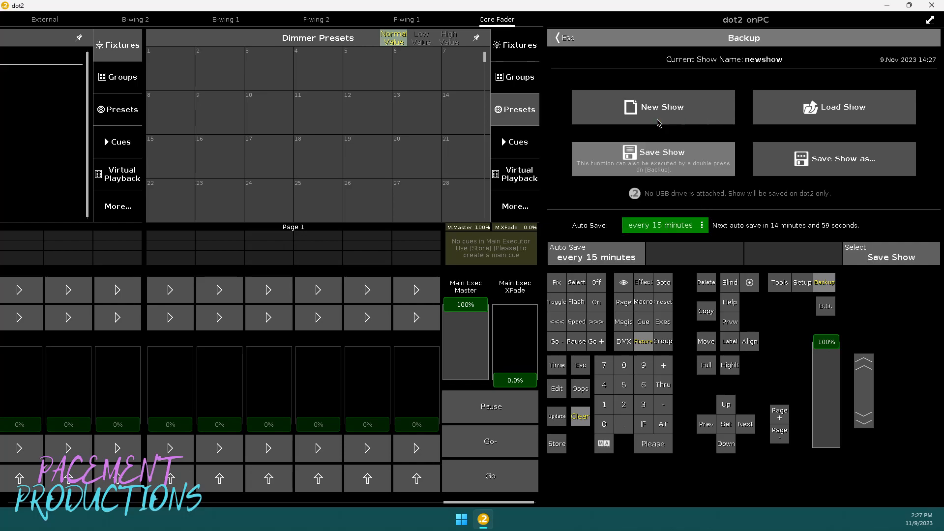
{"action": "mouse_move", "coordinate": [644, 144]}
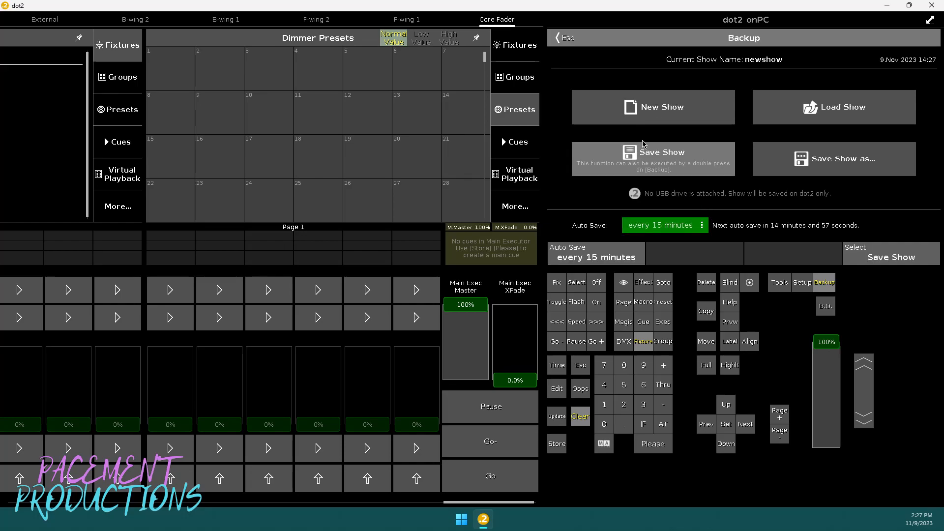
{"action": "mouse_move", "coordinate": [589, 49]}
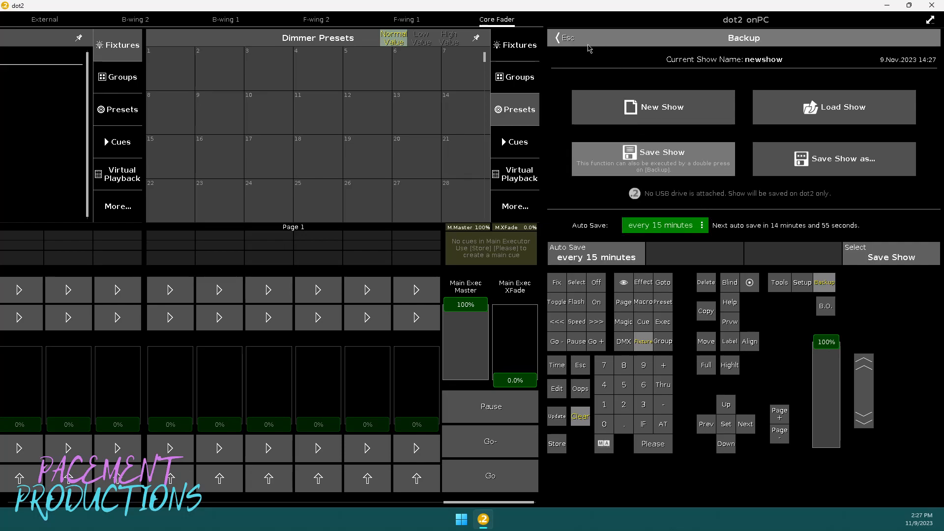